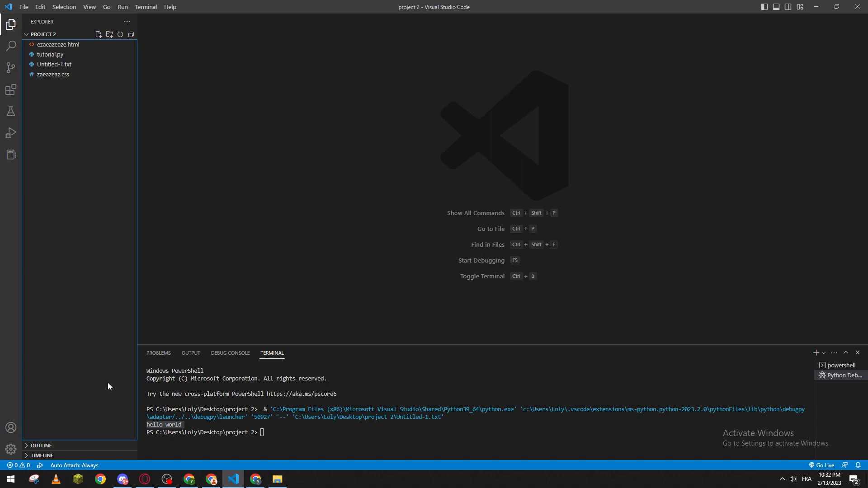
mouse_move(210, 466)
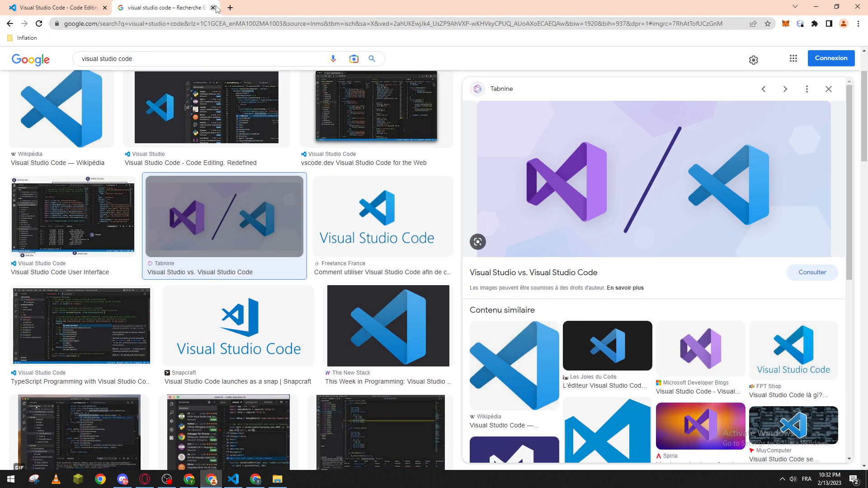
Step: Switch Chrome to the tab showing the code.visualstudio.com homepage
left_click(215, 7)
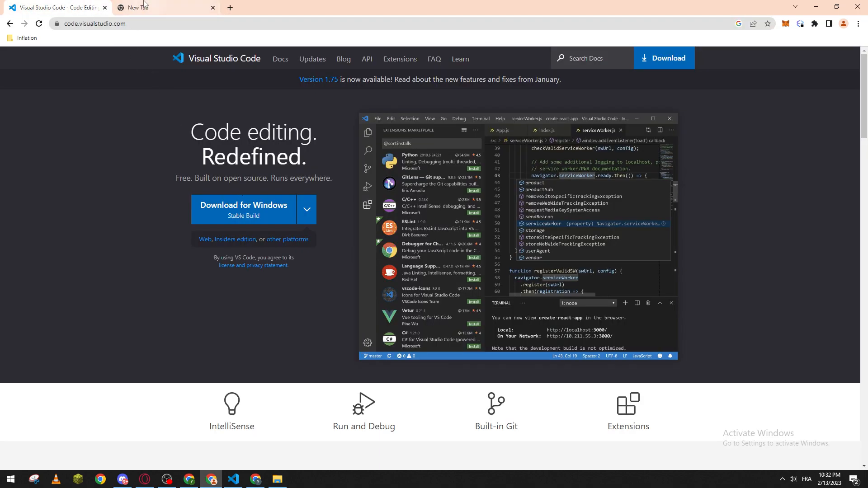
left_click(166, 8)
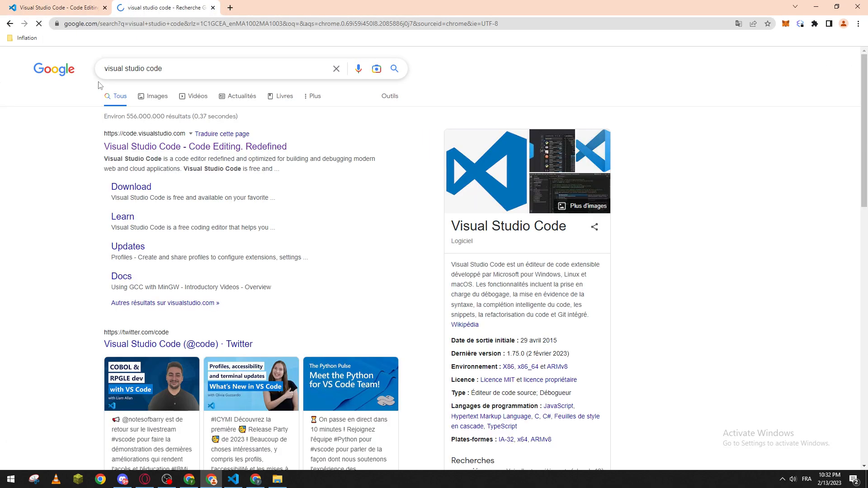
left_click(134, 96)
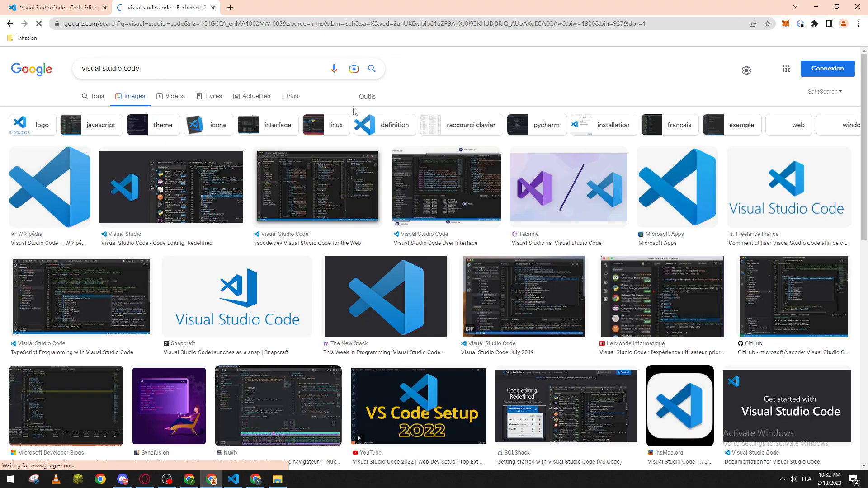
left_click(568, 185)
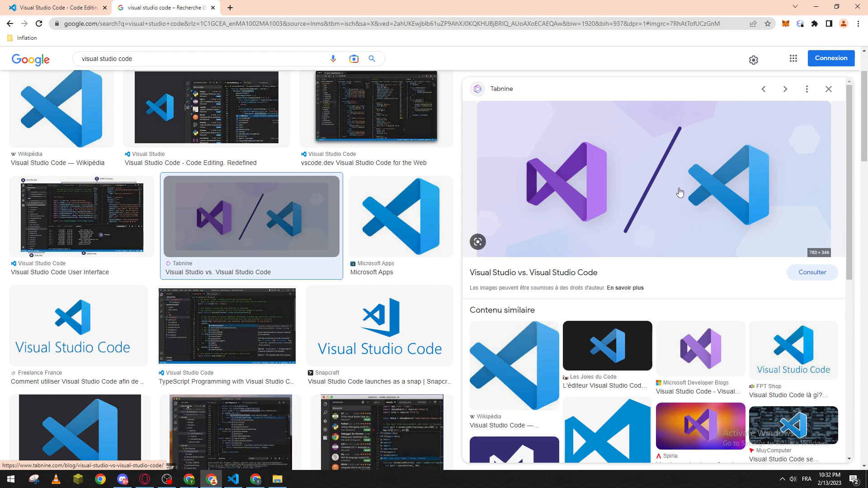
mouse_move(762, 220)
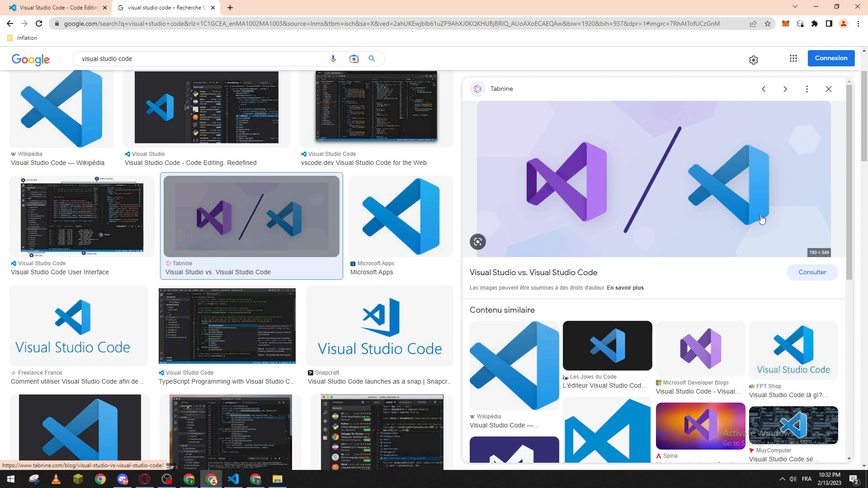
mouse_move(529, 184)
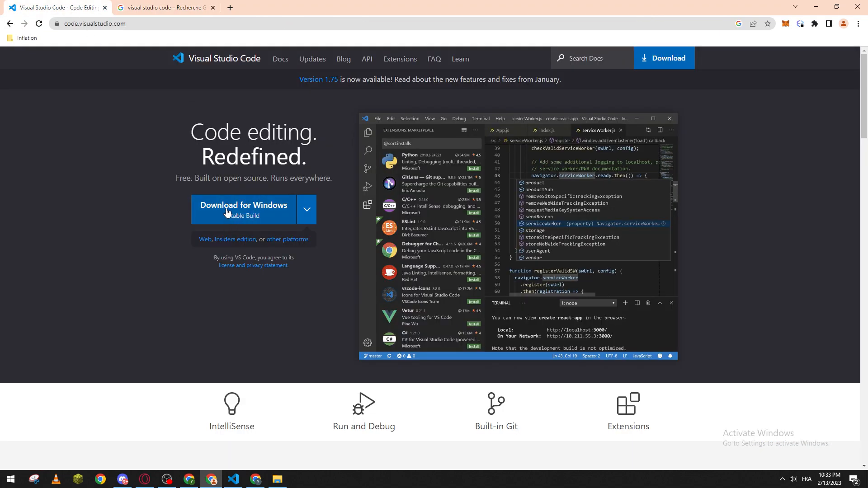
Step: Bring the VS Code desktop editor with the hello-world project back to front from the taskbar
left_click(306, 209)
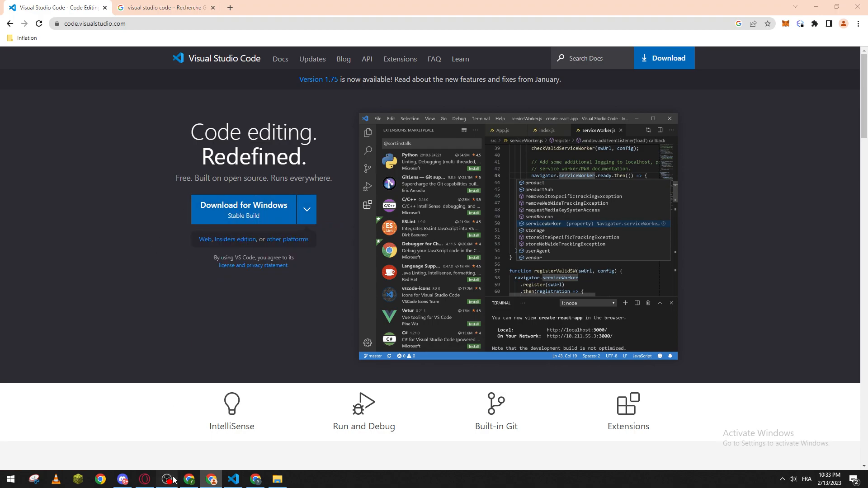
mouse_move(142, 400)
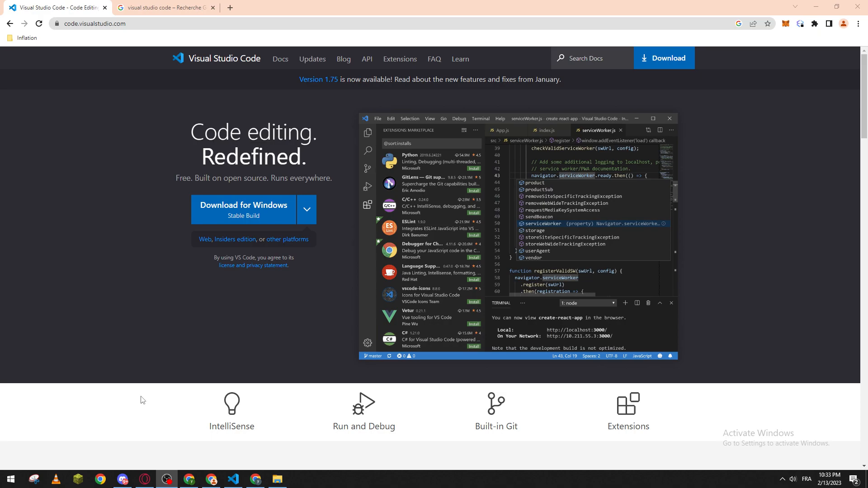
mouse_move(156, 298)
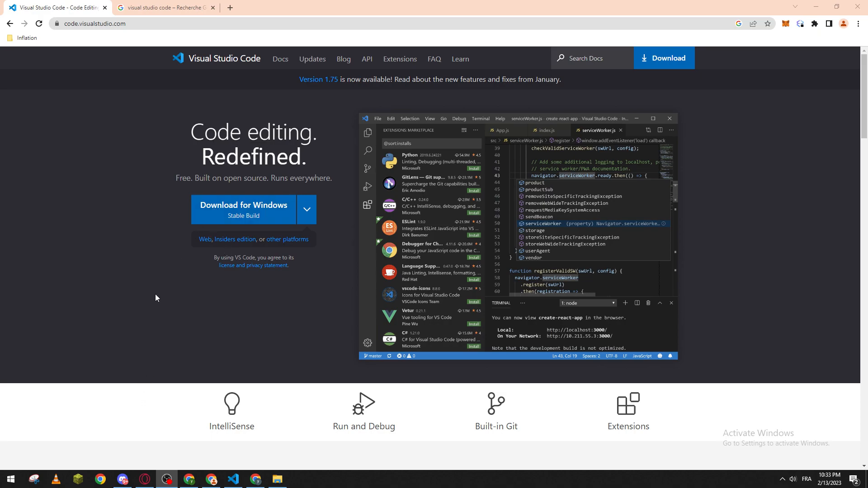
mouse_move(166, 325)
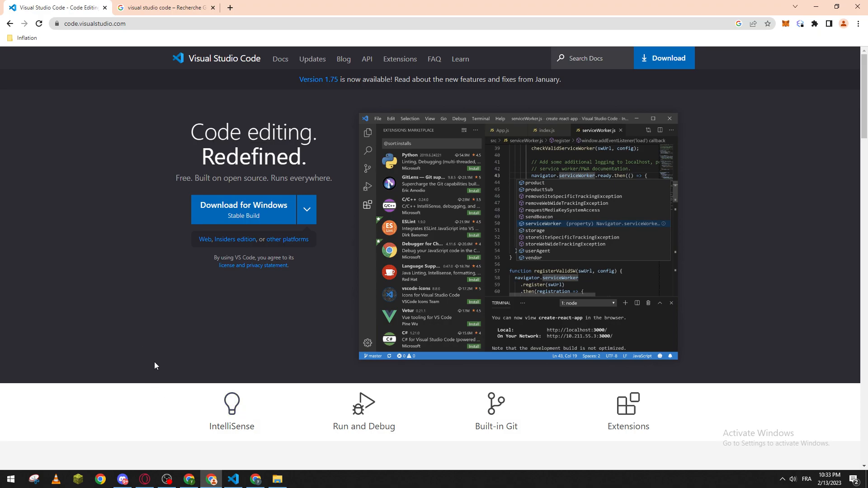
left_click(232, 479)
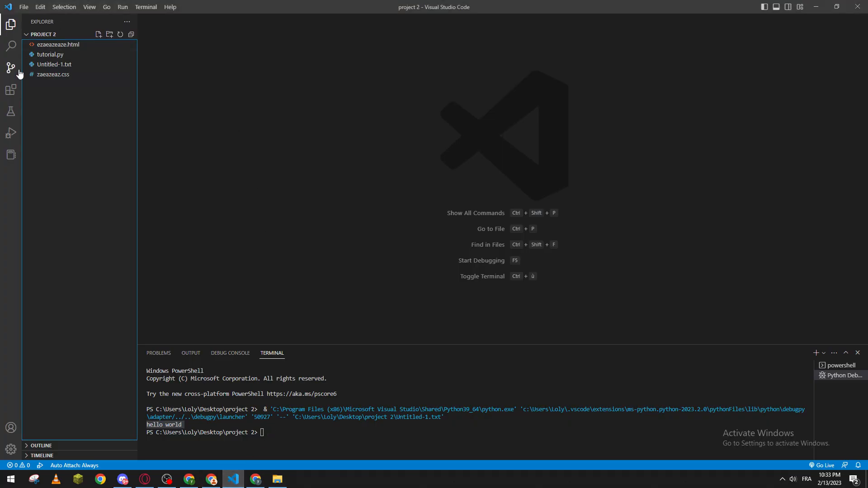
Step: Search extensions for 'markdown', install Markdown All in One, and show the Explorer again
left_click(10, 89)
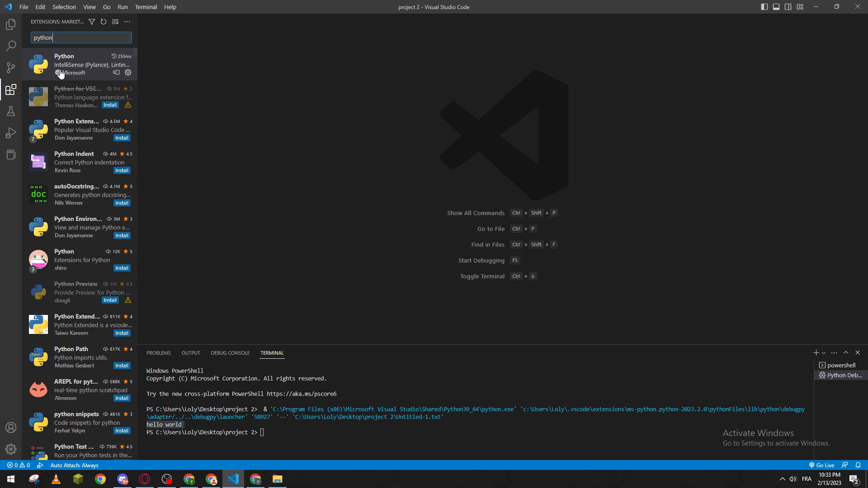
type("mark")
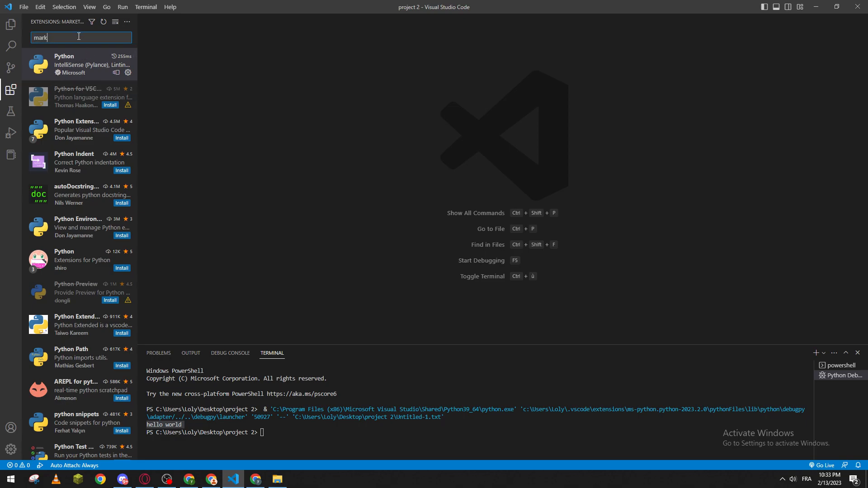
type("down")
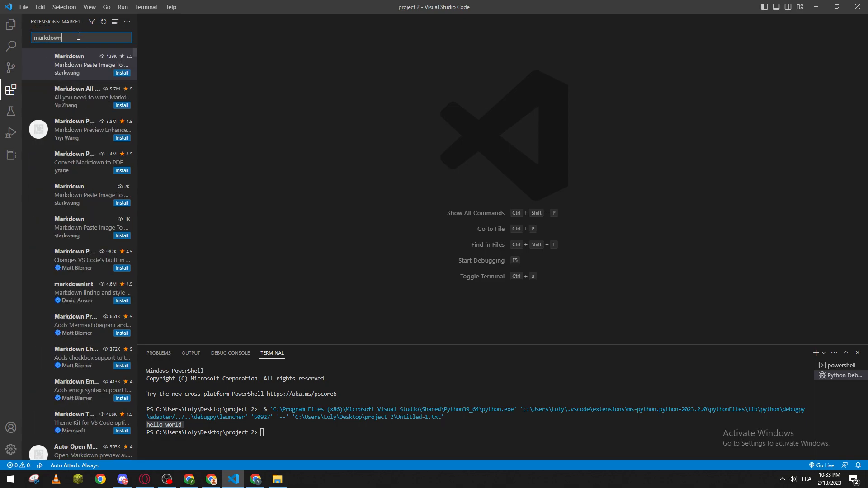
left_click(78, 97)
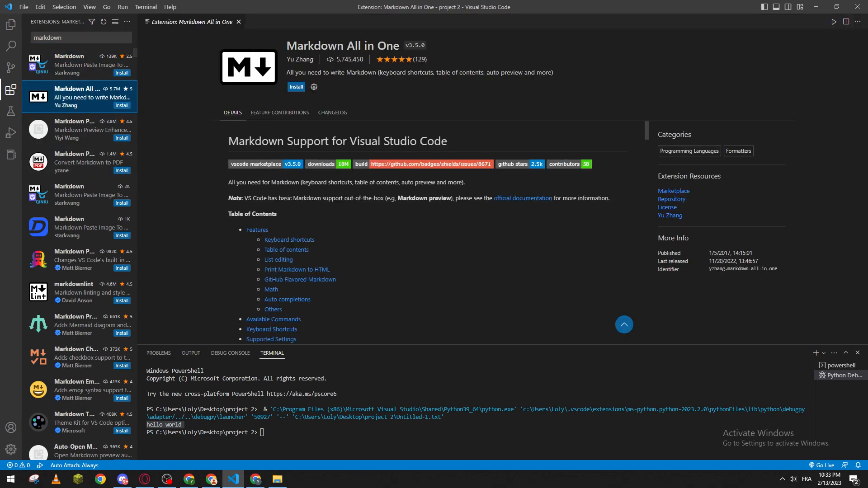
mouse_move(11, 91)
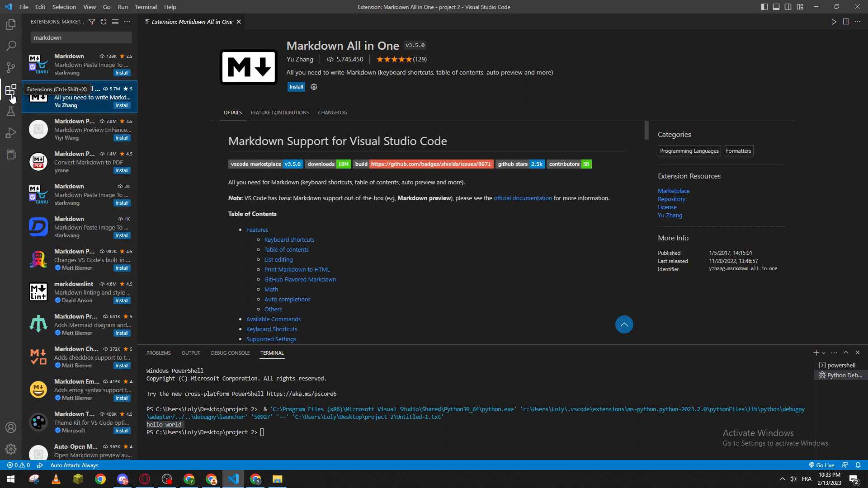
mouse_move(13, 98)
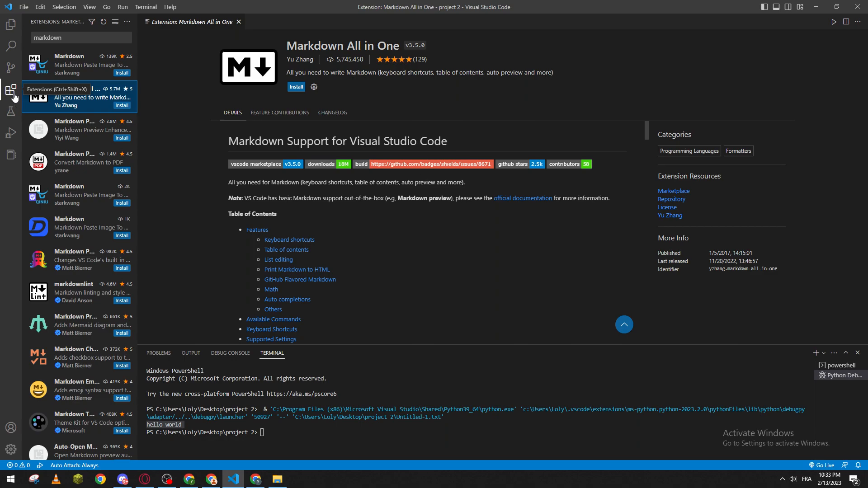
left_click(296, 87)
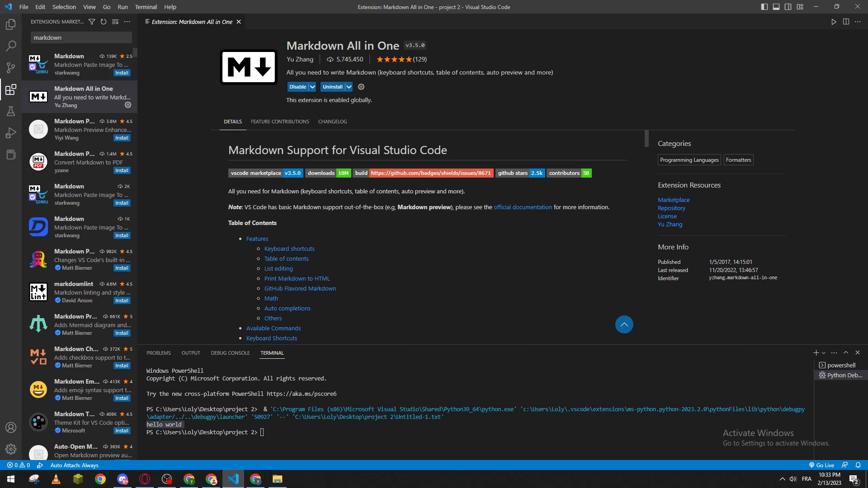
left_click(11, 24)
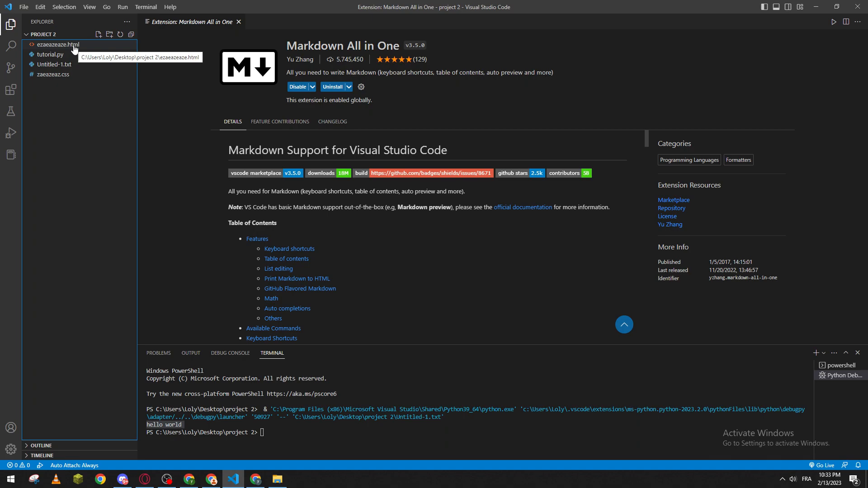
Step: Open ezaeazeaze.html in the editor after briefly viewing Untitled-1.txt
left_click(57, 44)
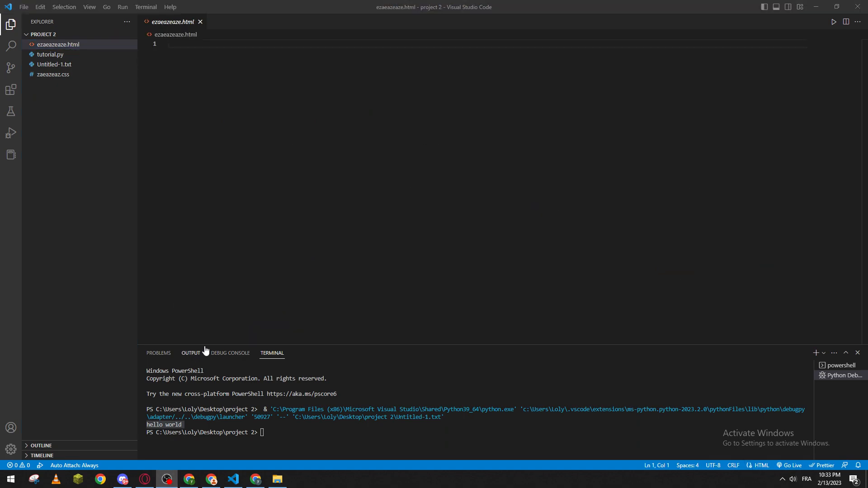
mouse_move(86, 74)
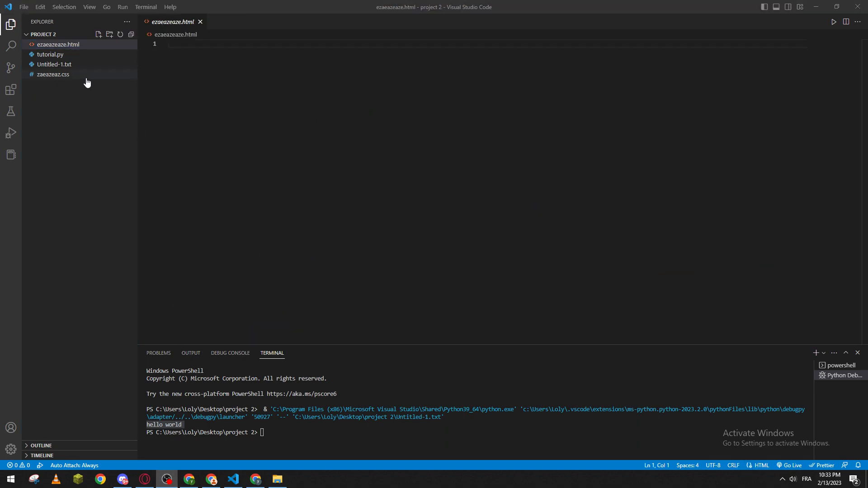
left_click(54, 64)
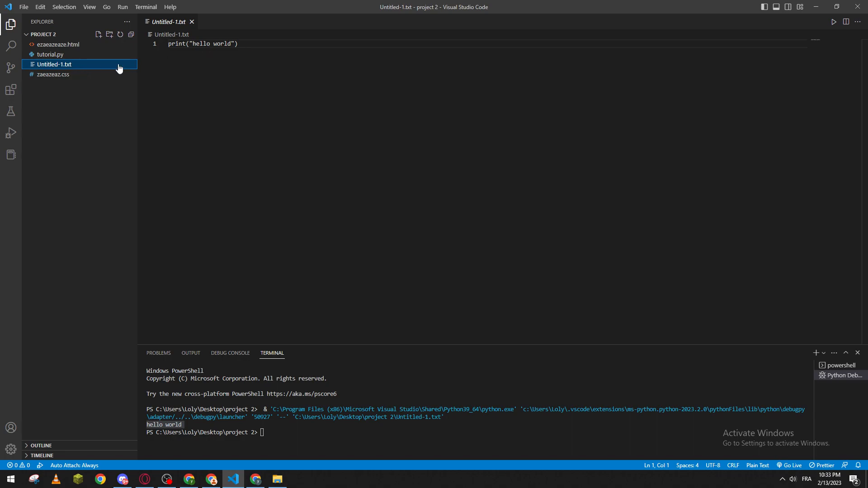
left_click(56, 44)
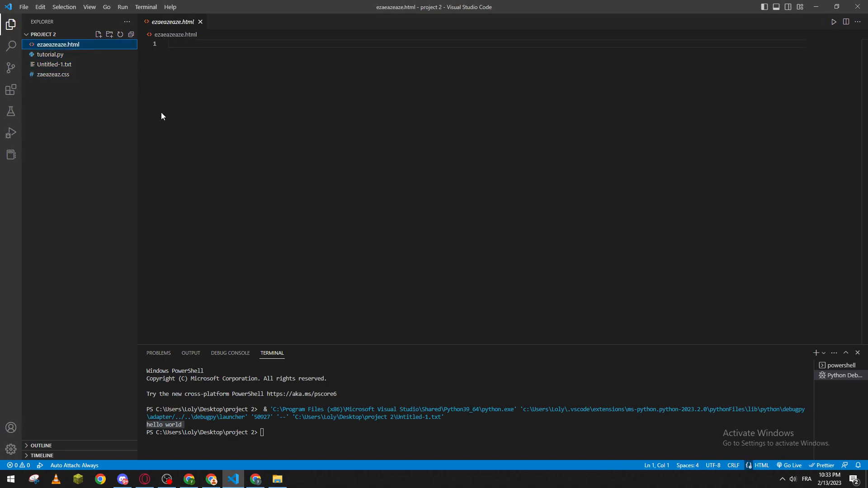
left_click(859, 22)
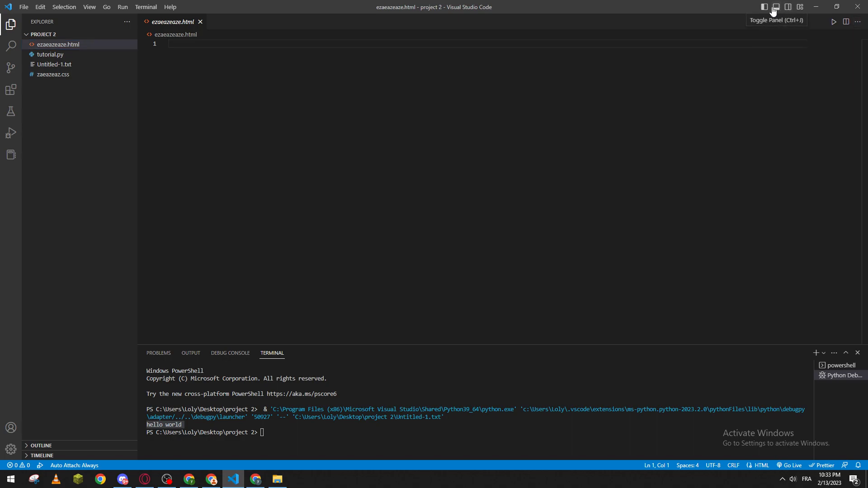
Step: Split ezaeazeaze.html into side-by-side editors and focus the left one
left_click(846, 21)
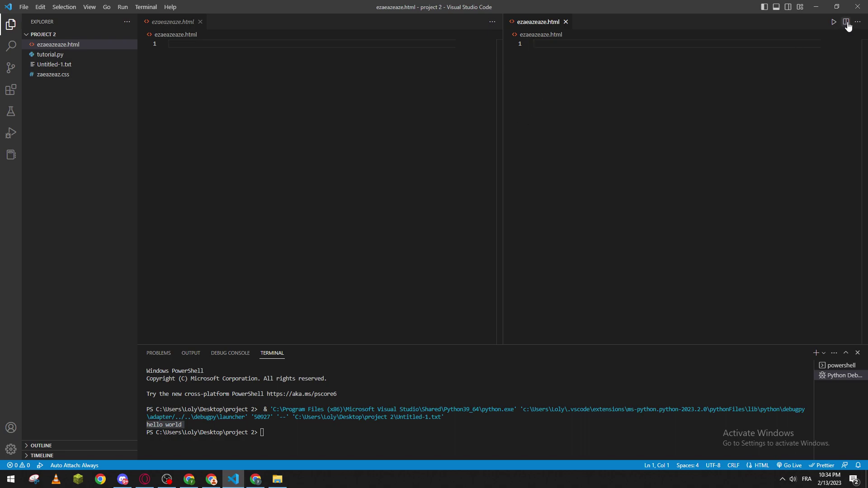
left_click(858, 22)
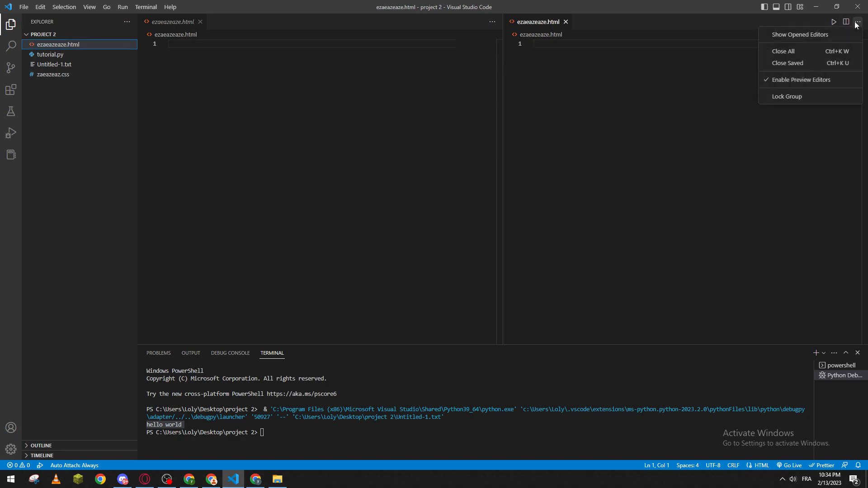
left_click(271, 72)
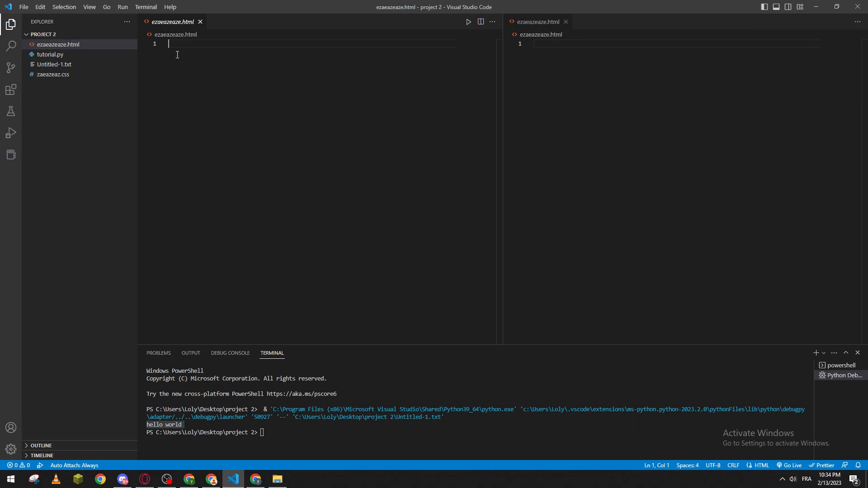
mouse_move(637, 81)
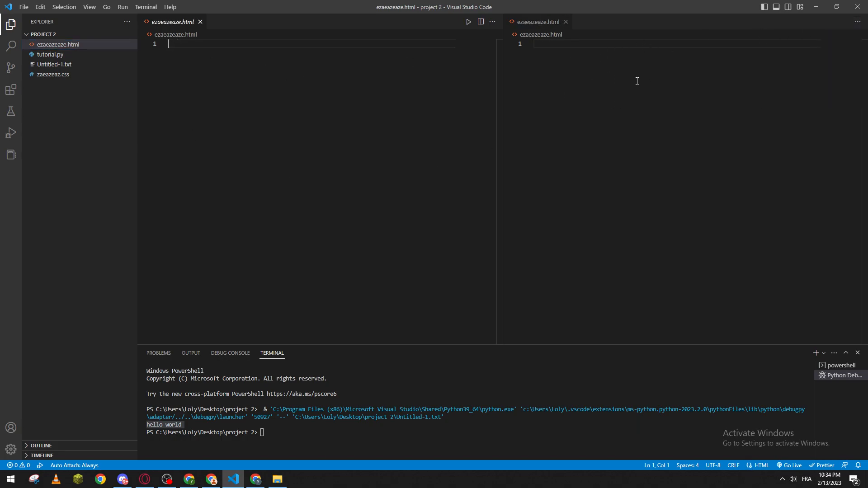
mouse_move(588, 86)
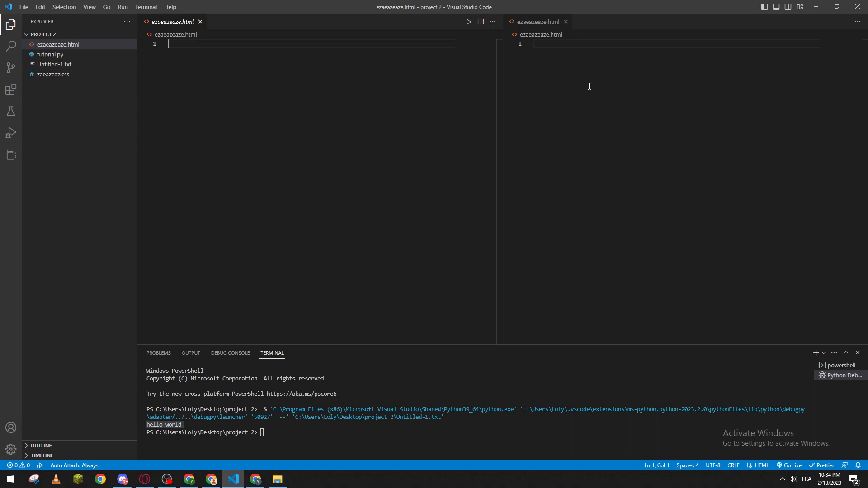
mouse_move(175, 84)
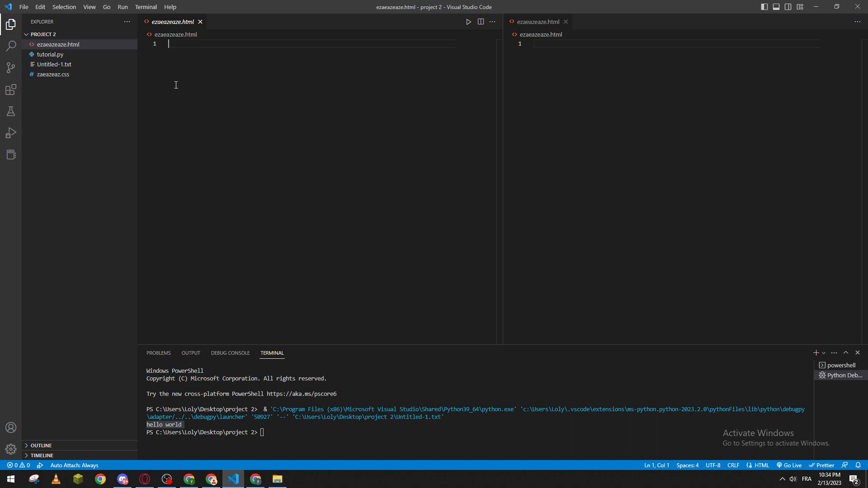
mouse_move(10, 89)
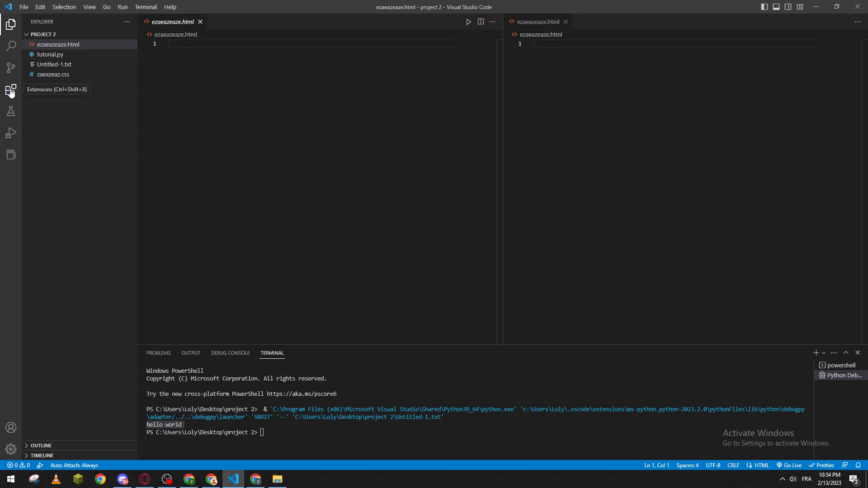
Step: Reopen the Markdown All in One details page, then return to the Explorer file list
left_click(11, 89)
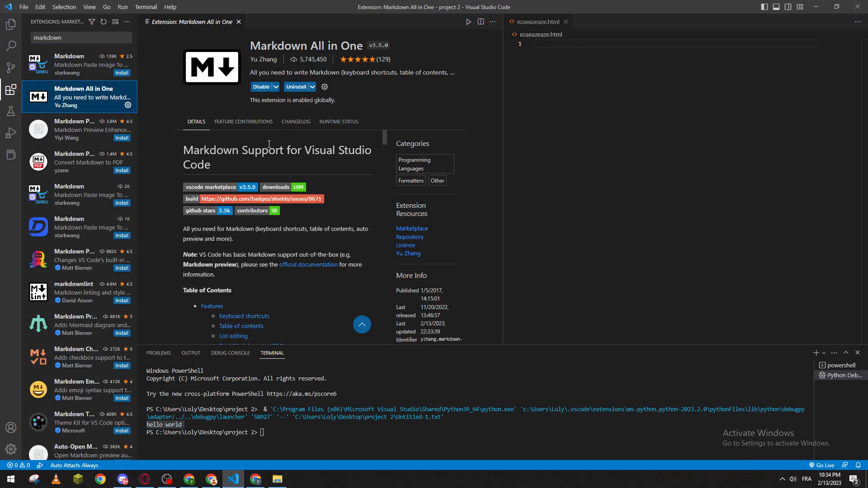
mouse_move(517, 80)
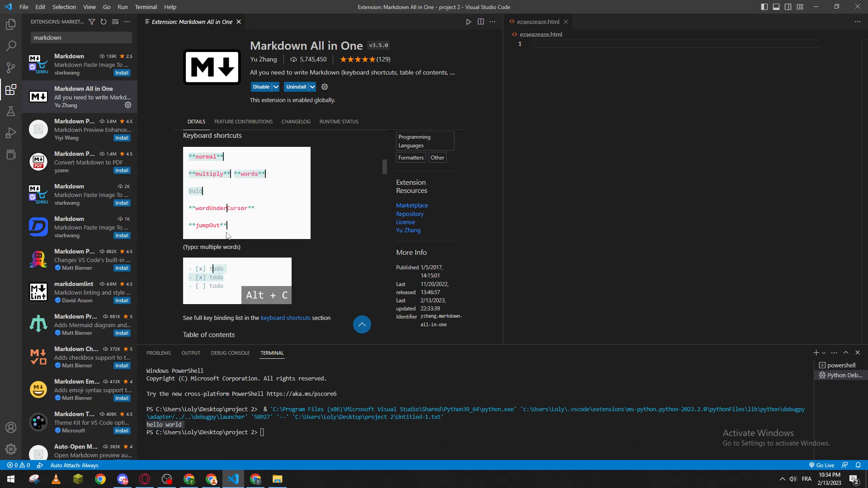
left_click(10, 24)
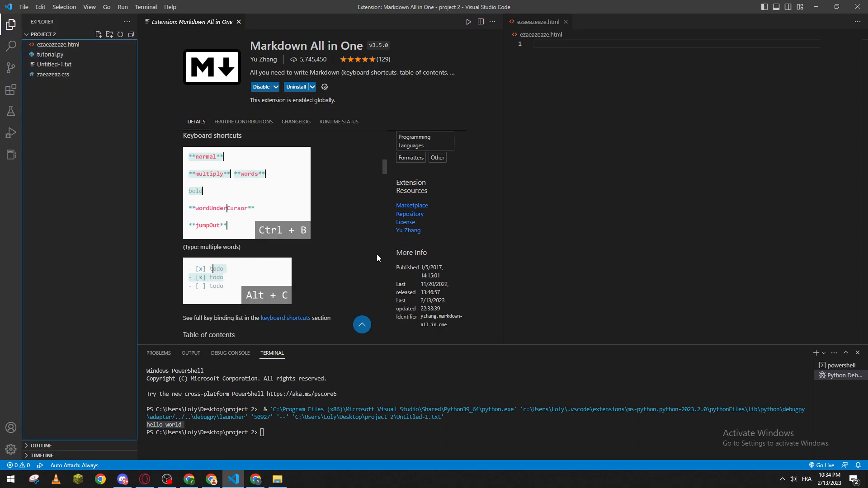